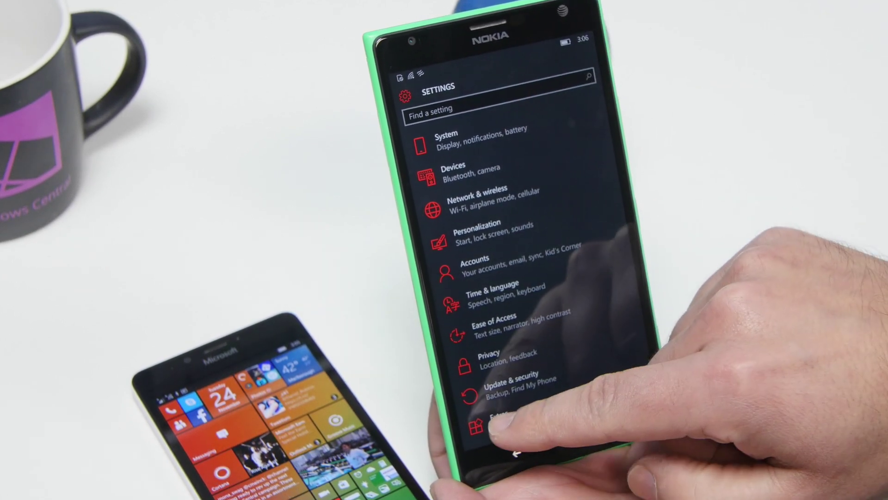
- Leave the Settings list and launch Cortana with the Search button
{"action": "left_click", "coordinate": [496, 433]}
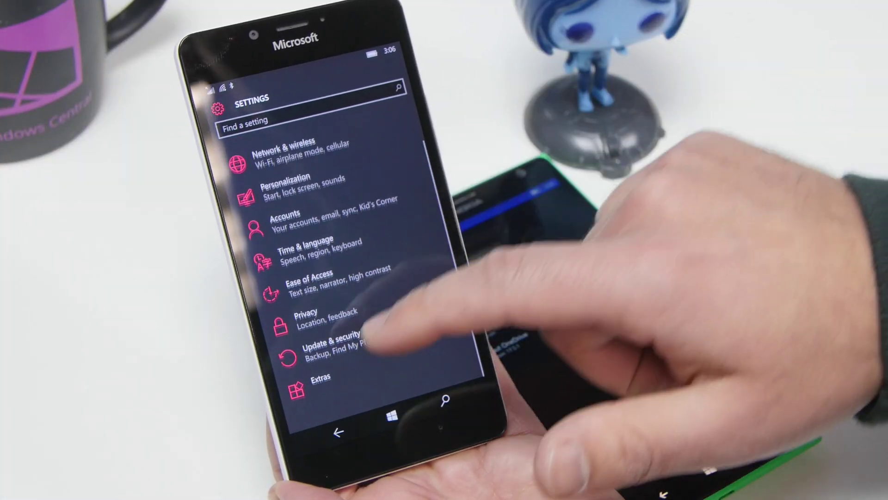
{"action": "left_click", "coordinate": [323, 389]}
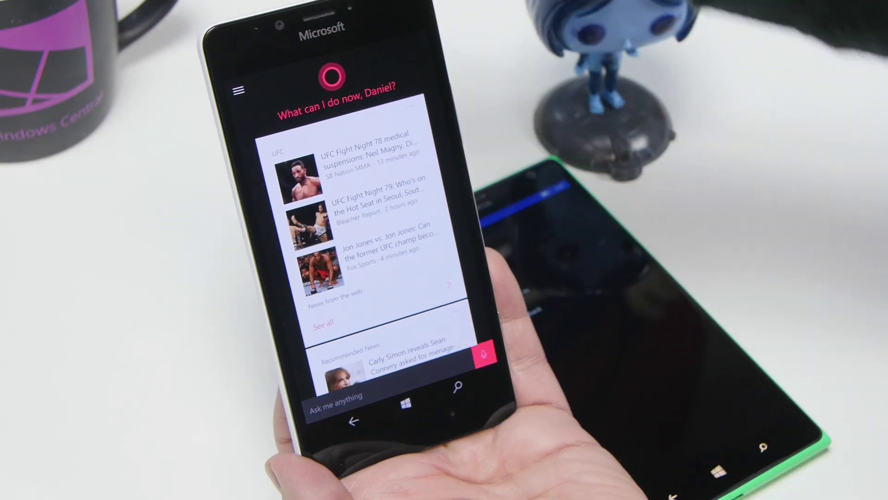
- Open Cortana's menu to reach Settings and turn Hey Cortana on
{"action": "left_click", "coordinate": [241, 91]}
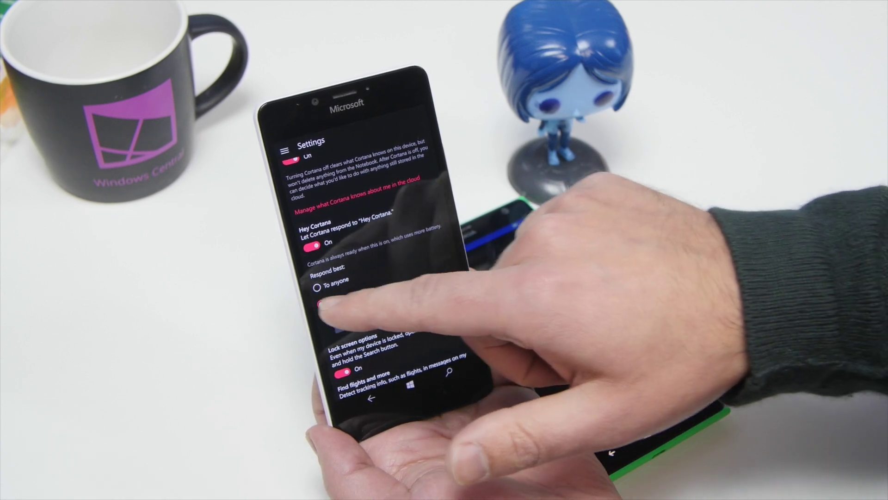
- Set Respond best to 'To me' so Cortana answers only the owner
{"action": "left_click", "coordinate": [319, 303]}
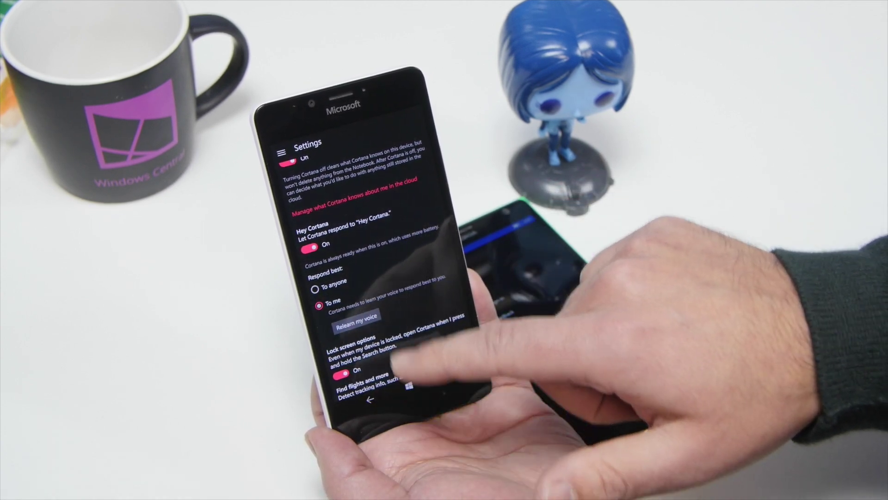